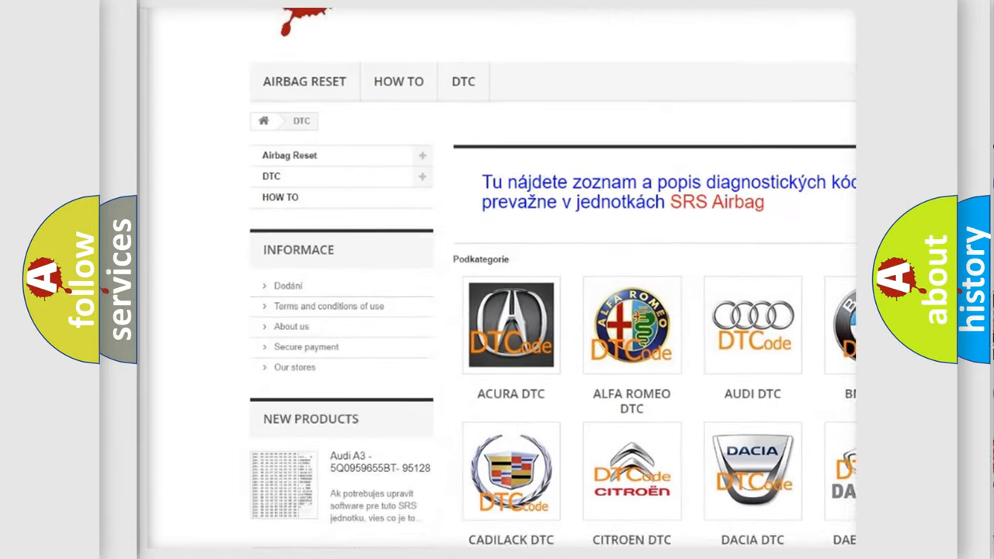
{"action": "scroll", "scroll_direction": "down", "scroll_amount": 3}
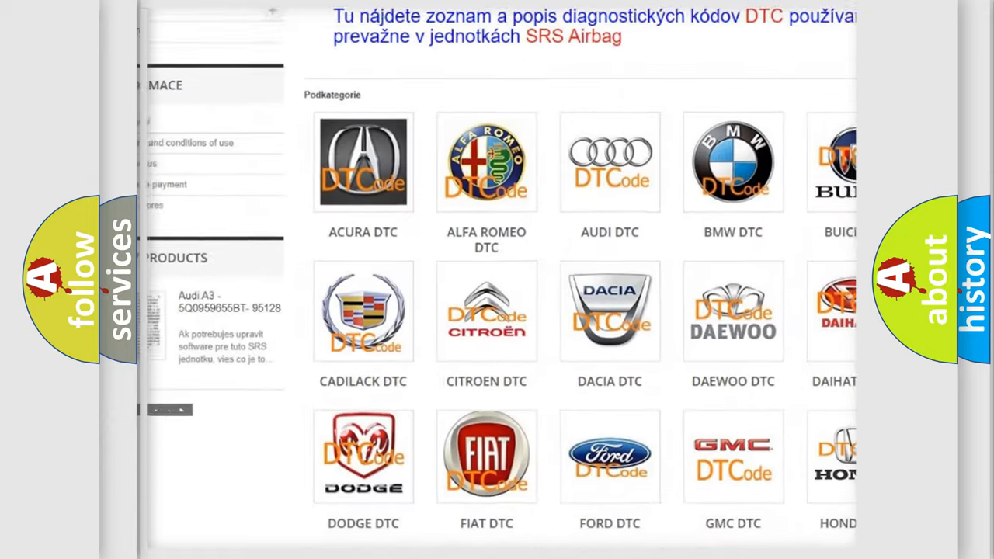